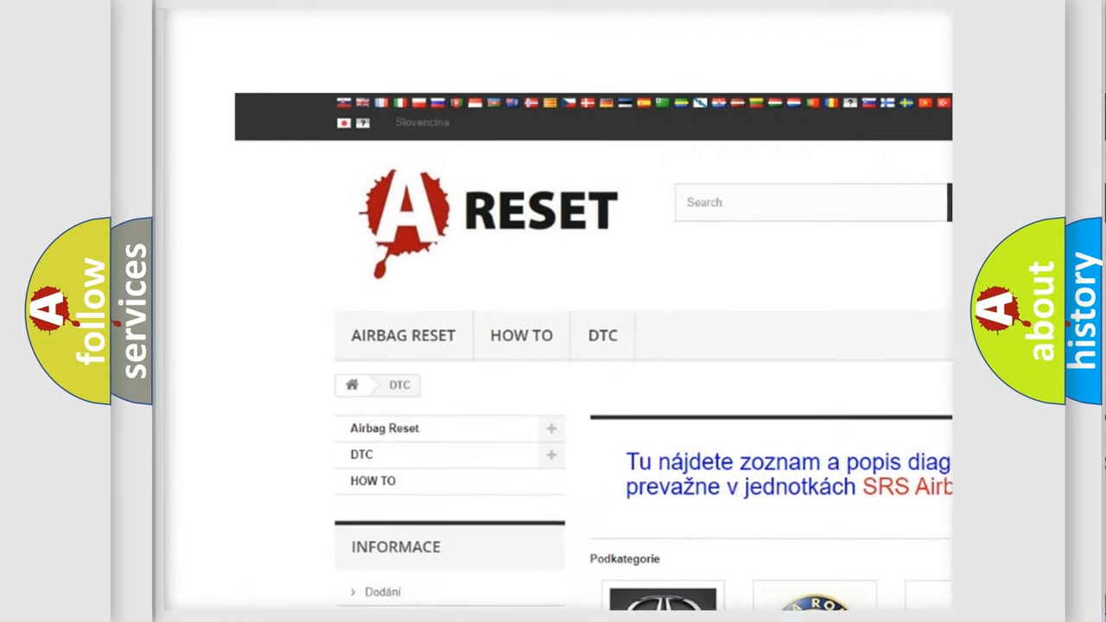
- Open the Jeep DTC list and scroll through its diagnostic trouble codes, returning to the top
scroll("up", 3)
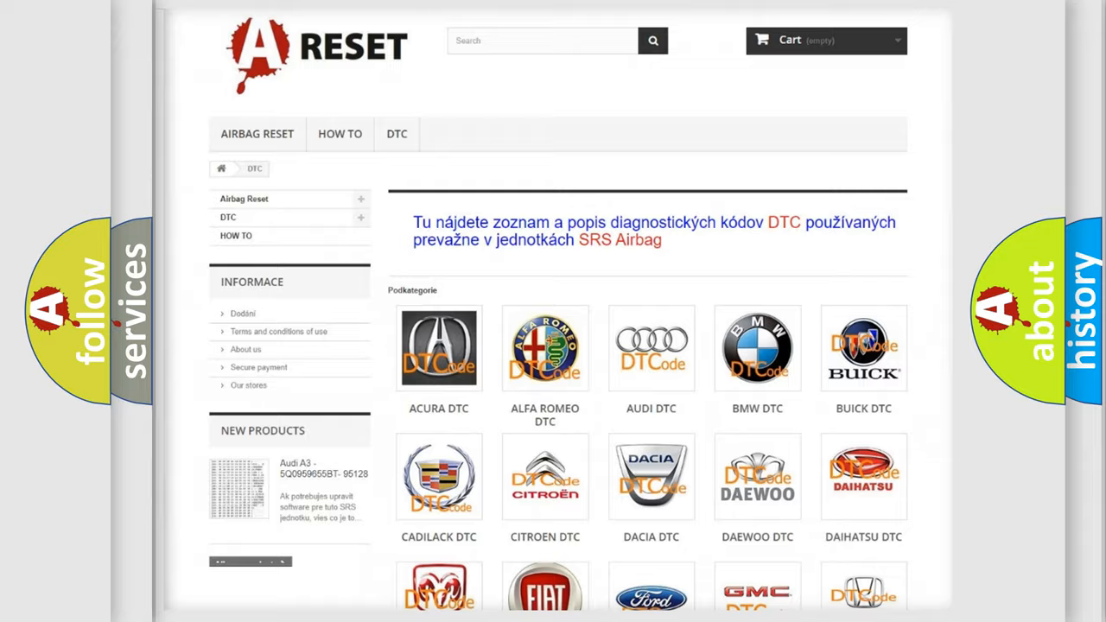
scroll("down", 3)
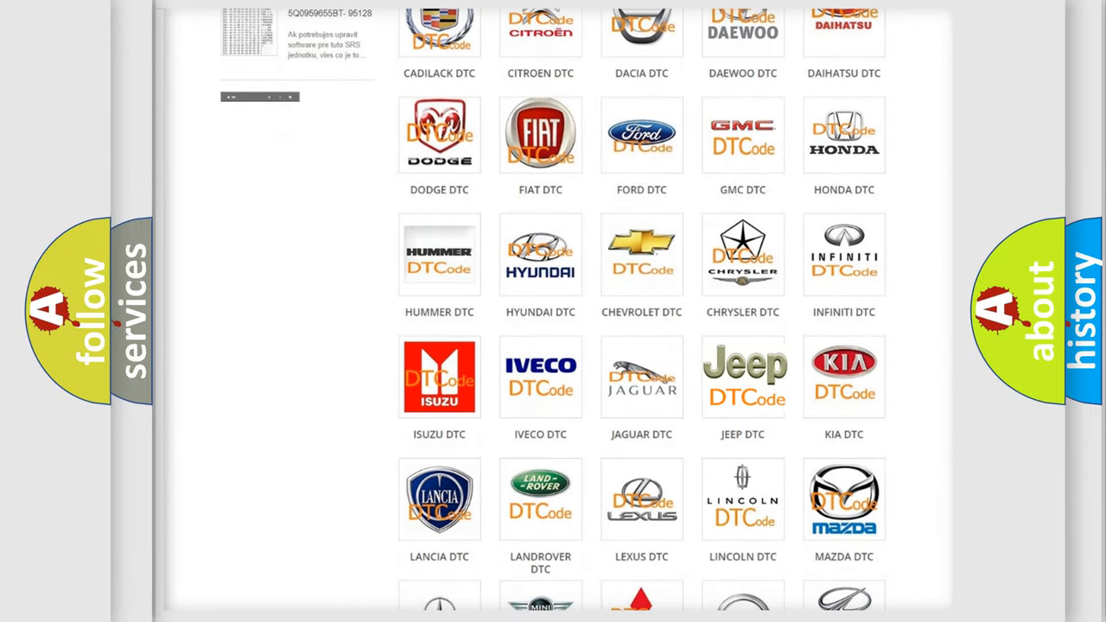
left_click(743, 377)
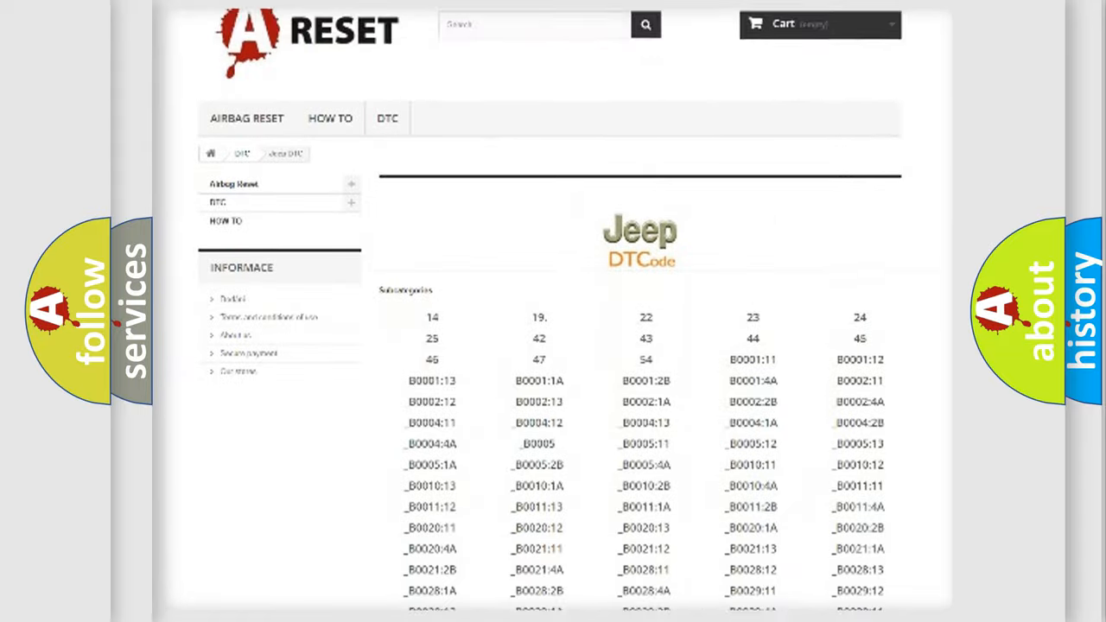
scroll("down", 3)
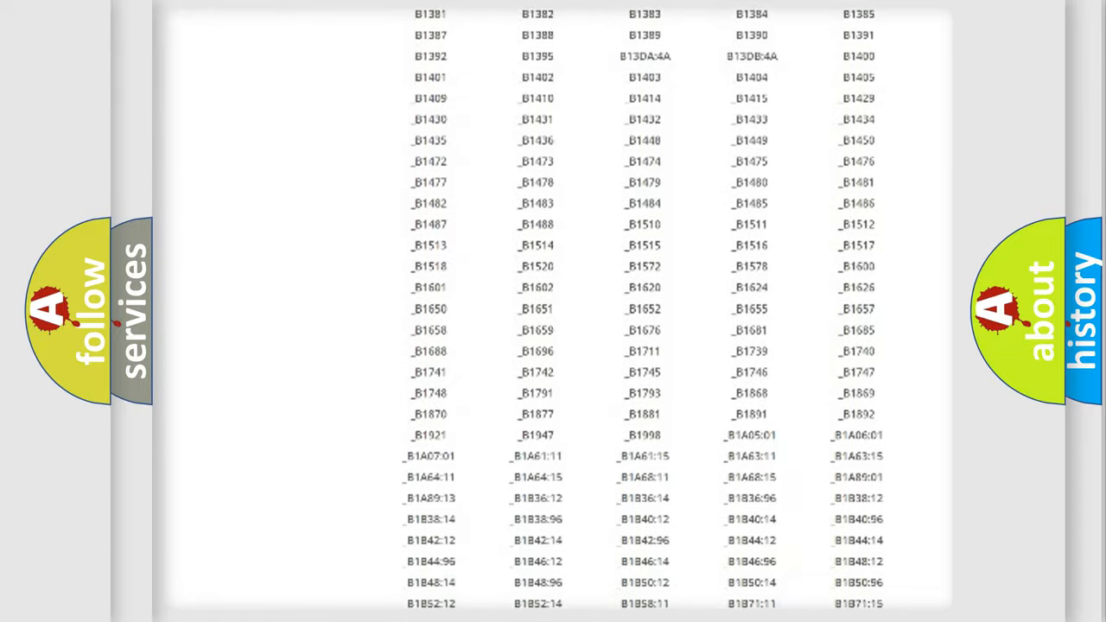
scroll("up", 3)
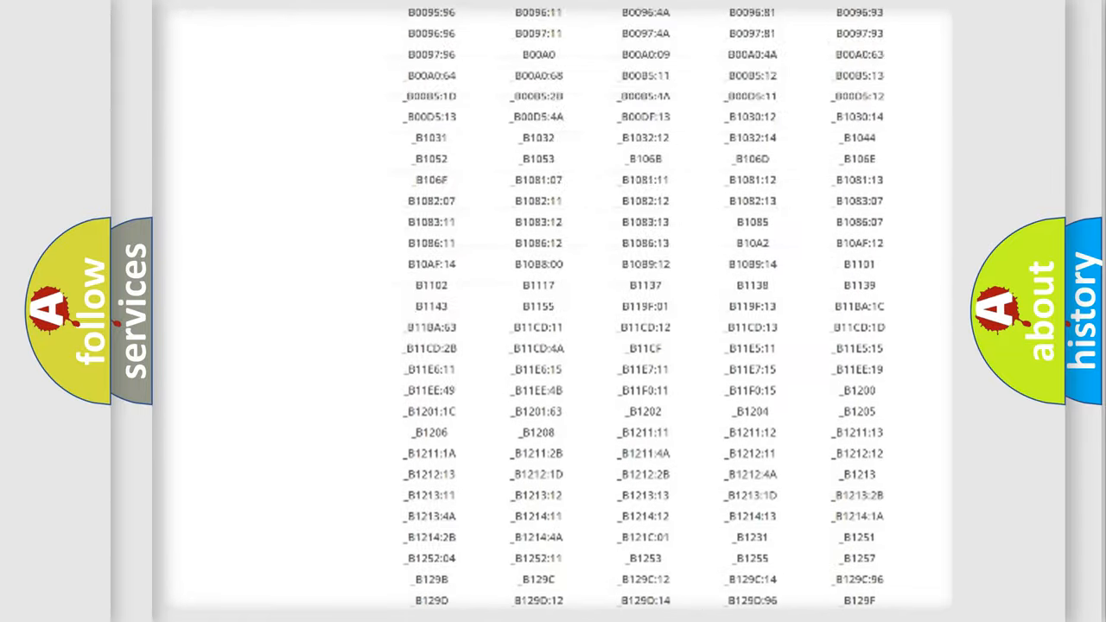
scroll("up", 3)
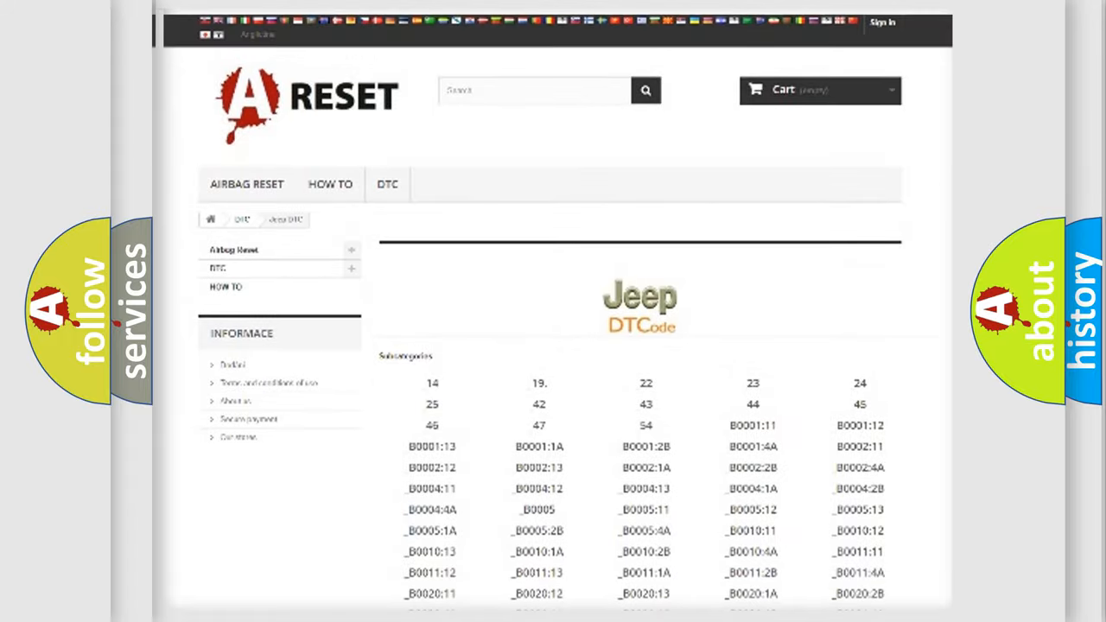